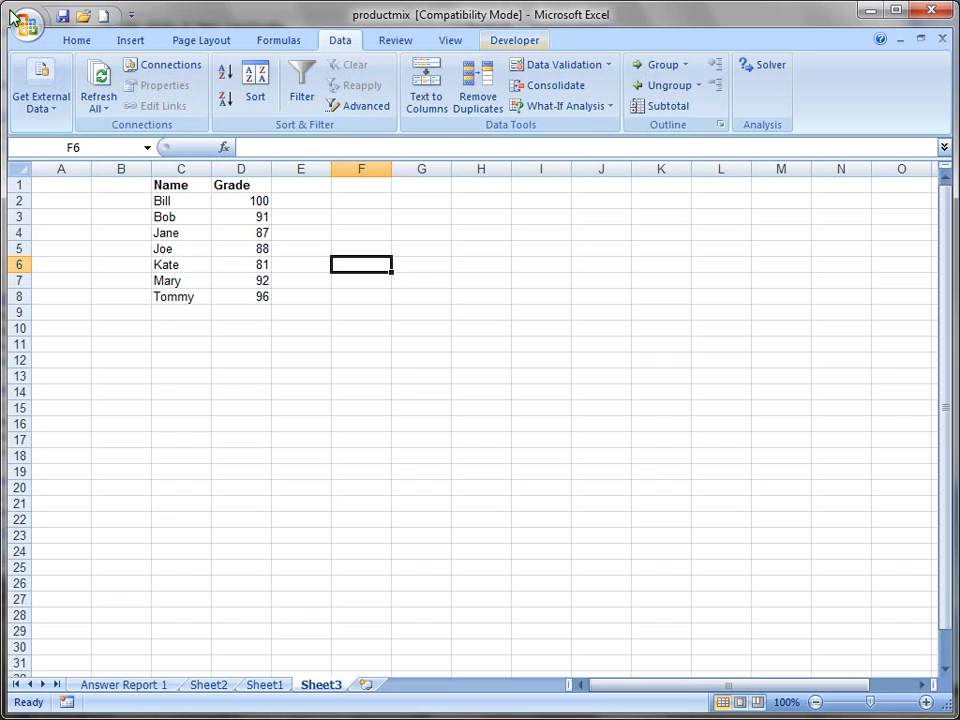
mouse_move(514, 40)
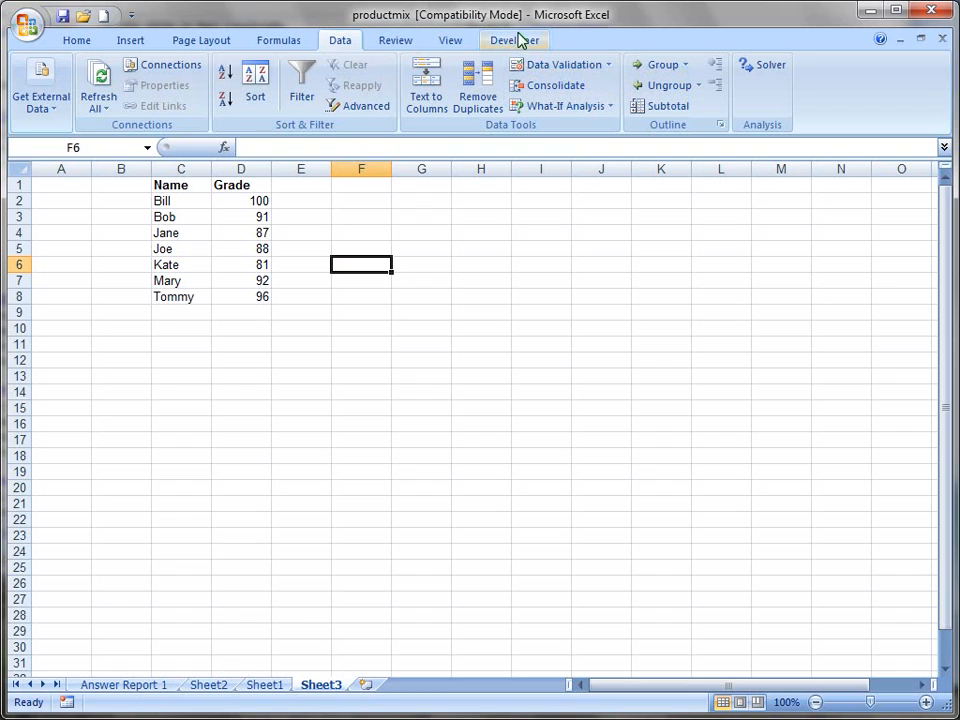
Show the Developer Insert gallery of Form and ActiveX controls.
left_click(514, 40)
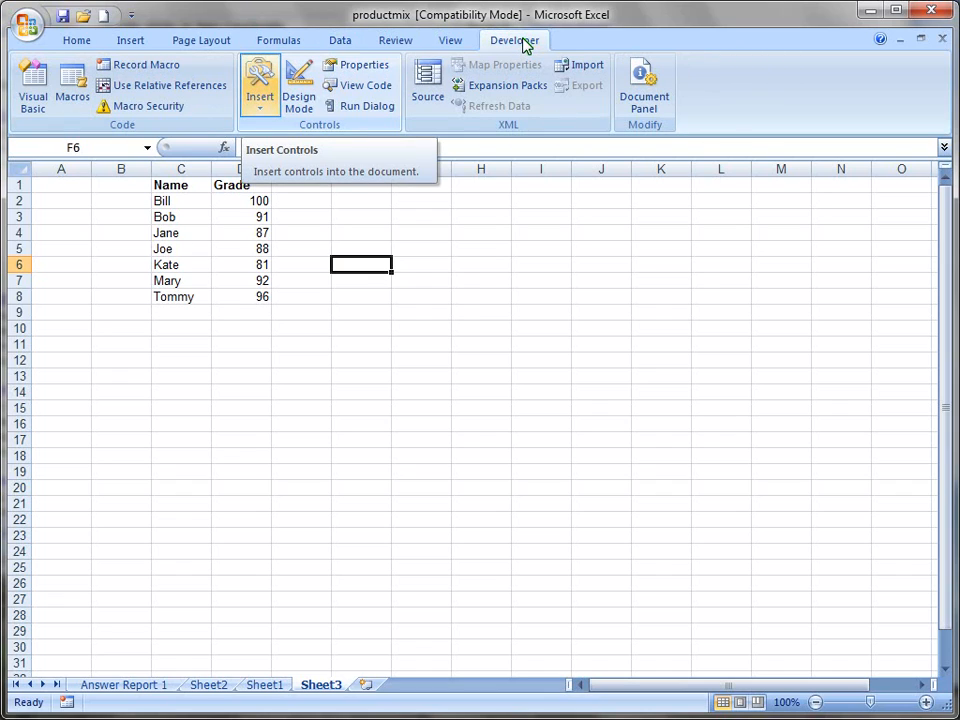
mouse_move(260, 84)
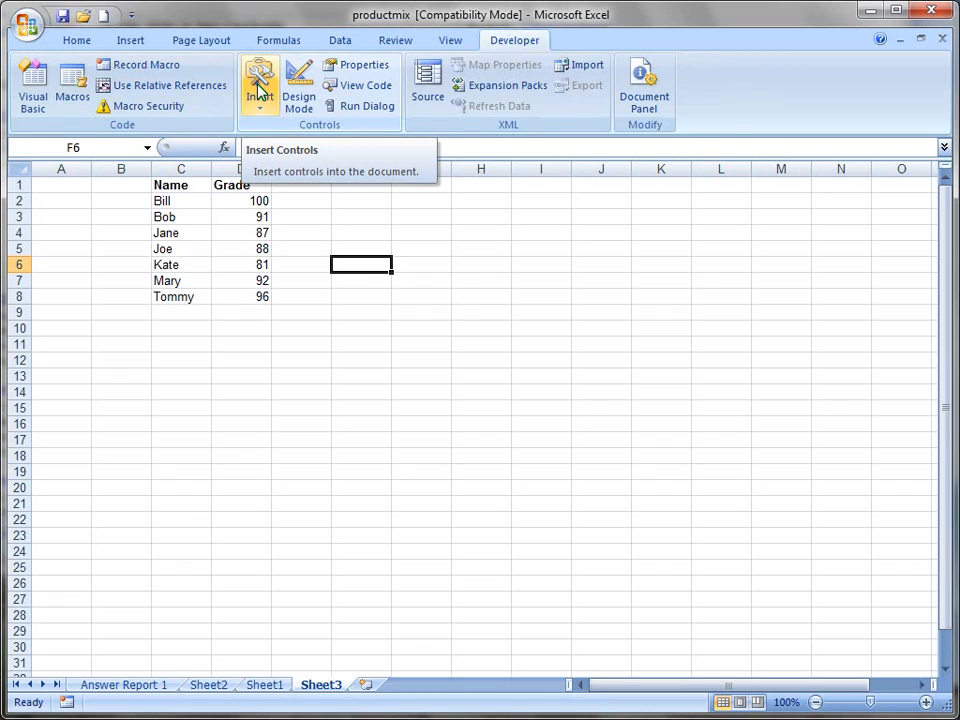
left_click(260, 84)
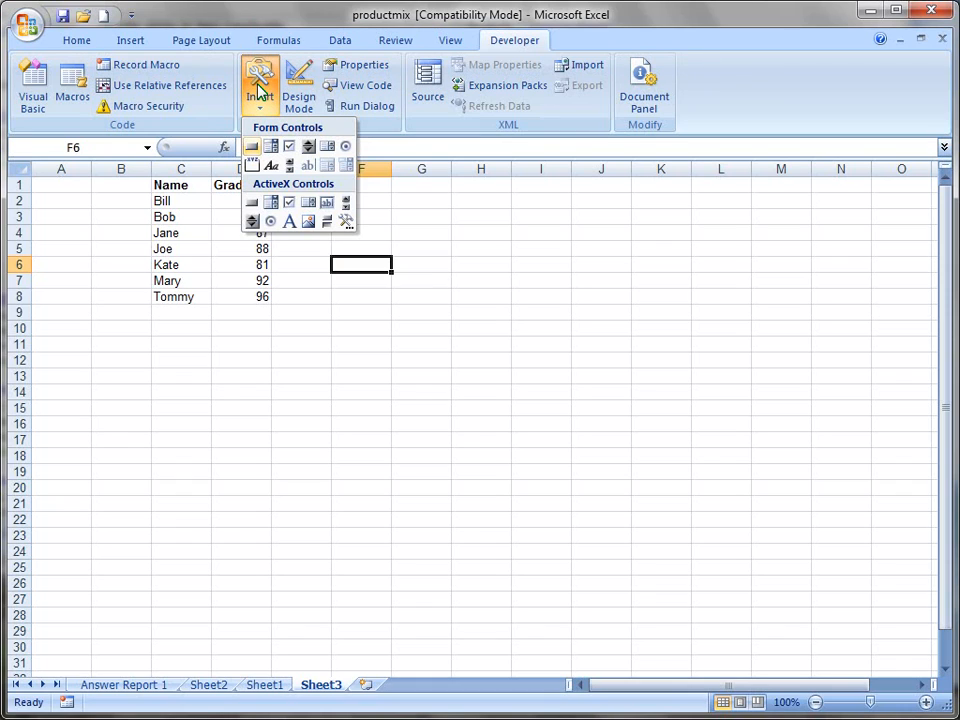
mouse_move(252, 146)
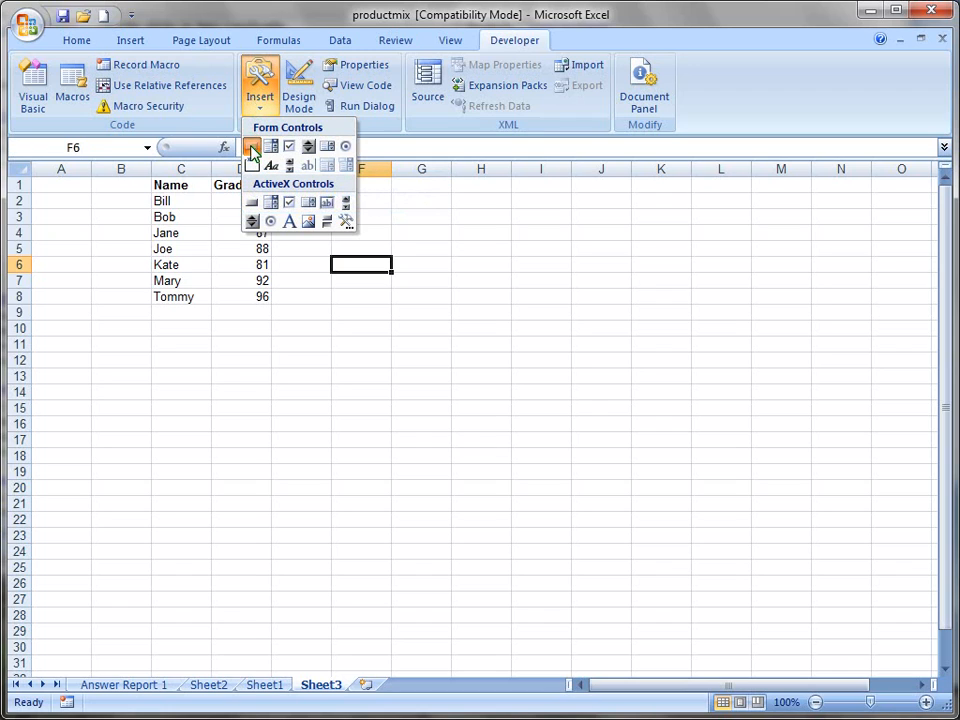
Draw a Button form control over F2:H3 and assign it the SortName macro.
left_click(252, 146)
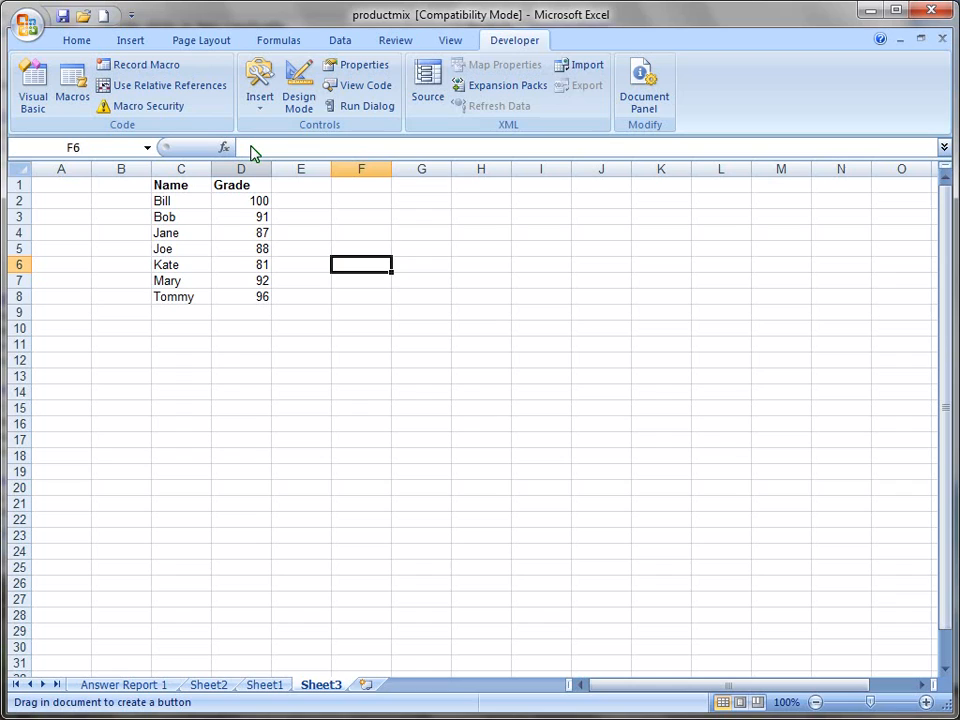
mouse_move(312, 160)
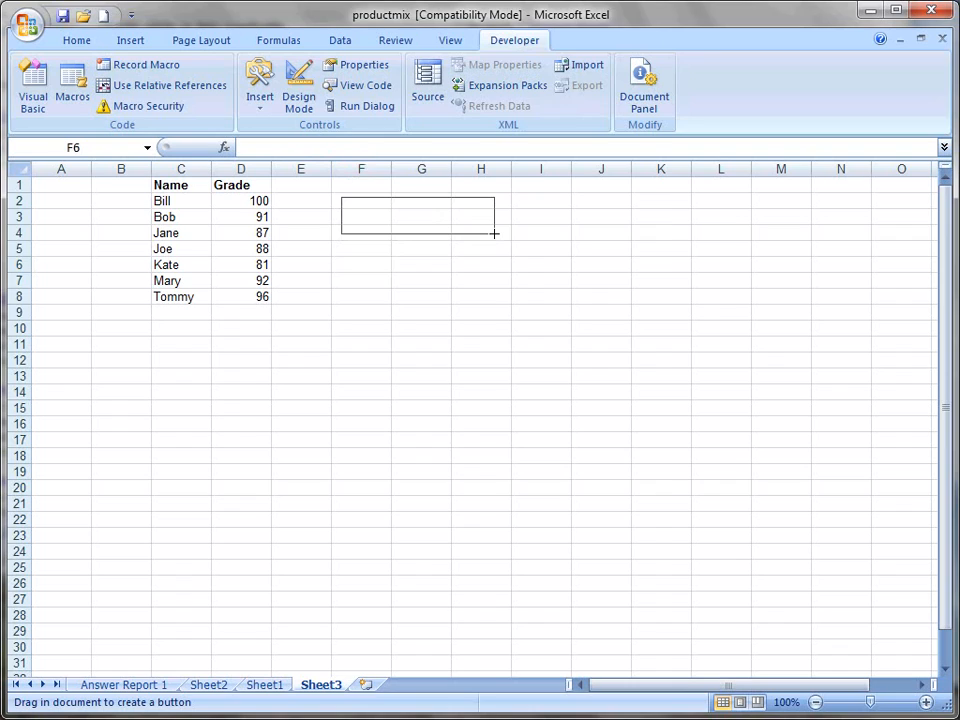
left_click(360, 264)
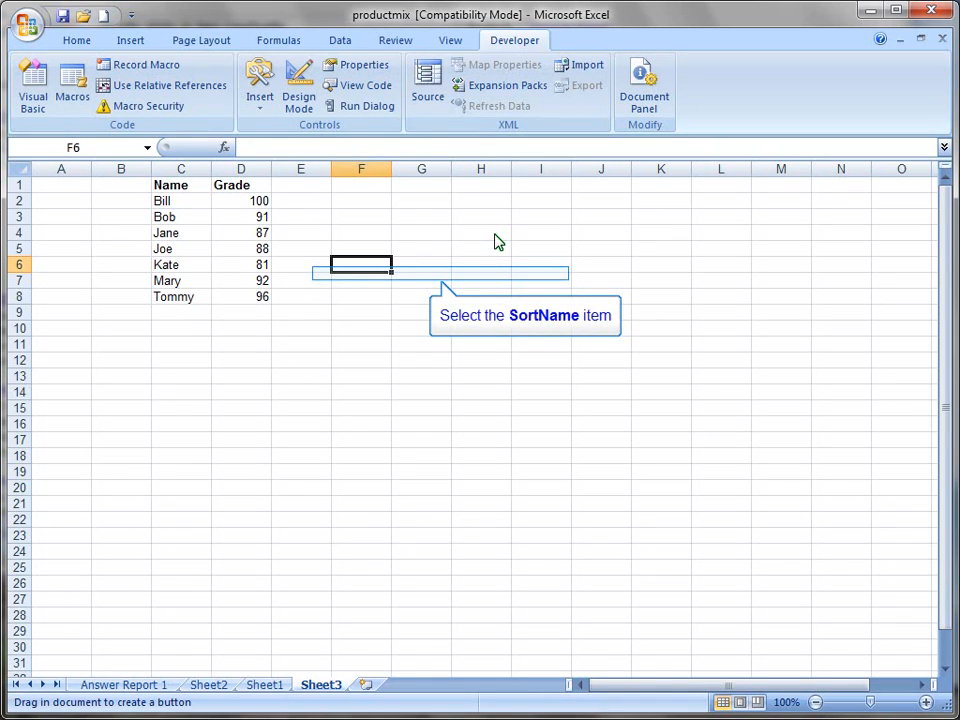
left_click(360, 264)
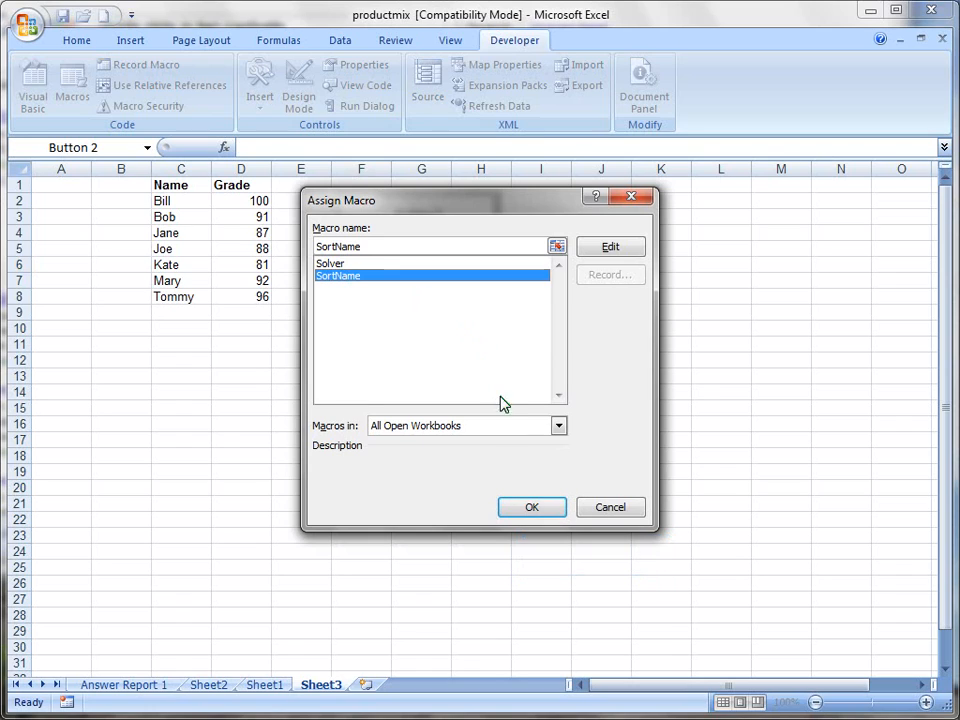
left_click(532, 508)
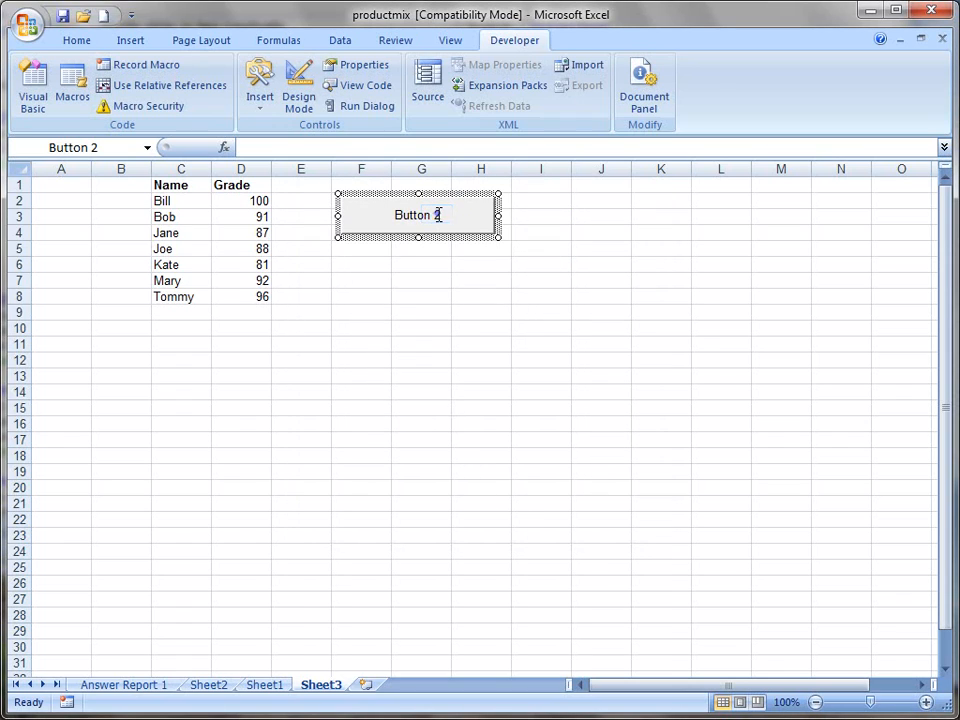
Change the button's caption to read 'Sort A to Z'.
double_click(418, 216)
type("Sort")
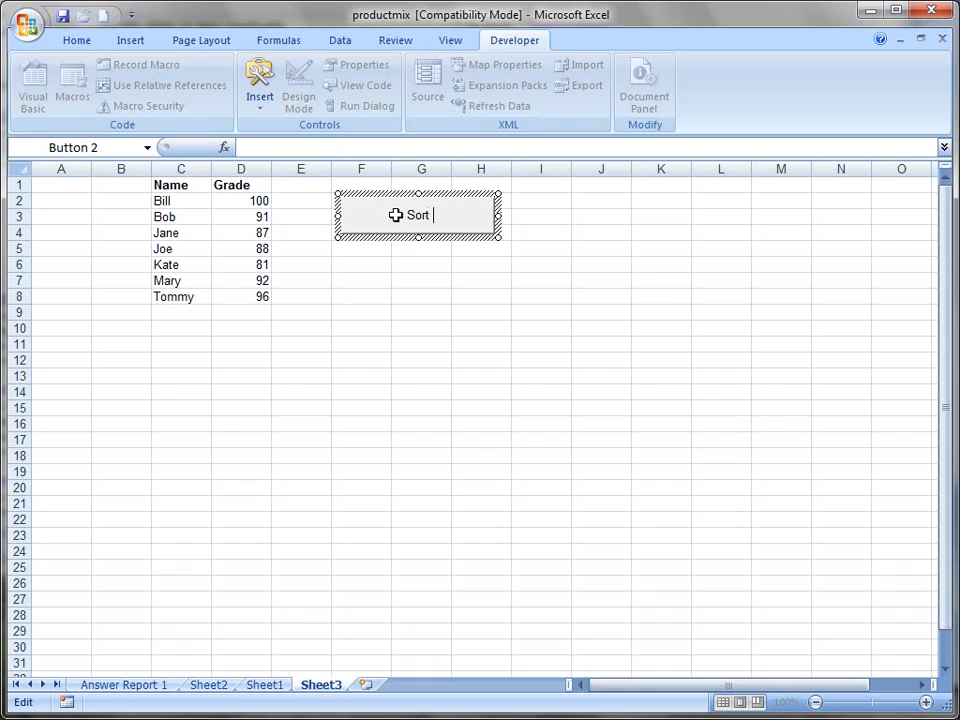
type("A to Z")
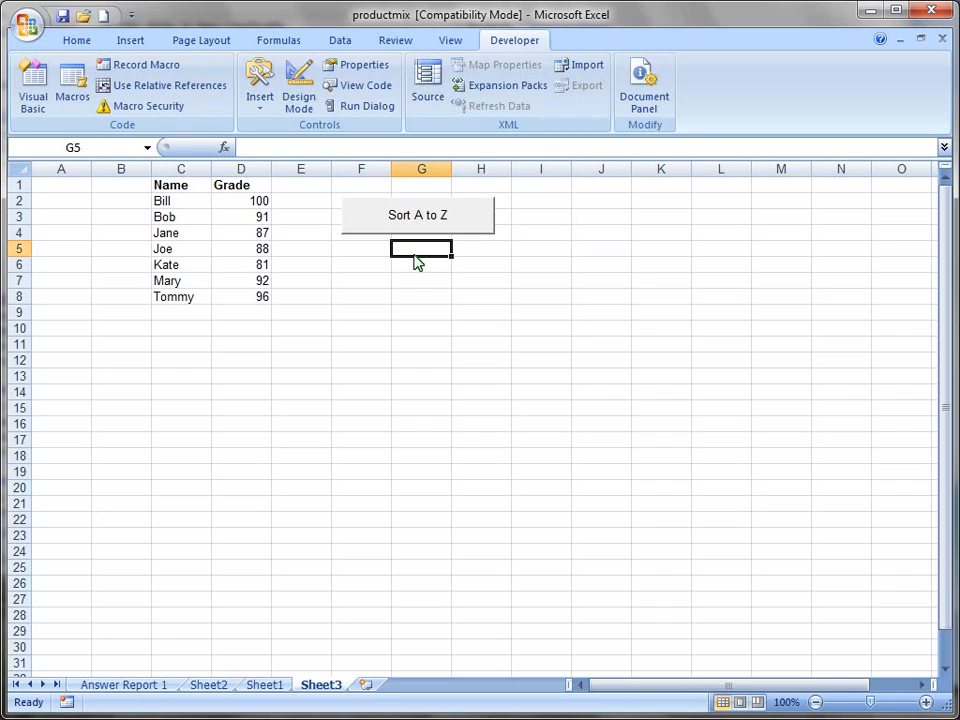
mouse_move(196, 212)
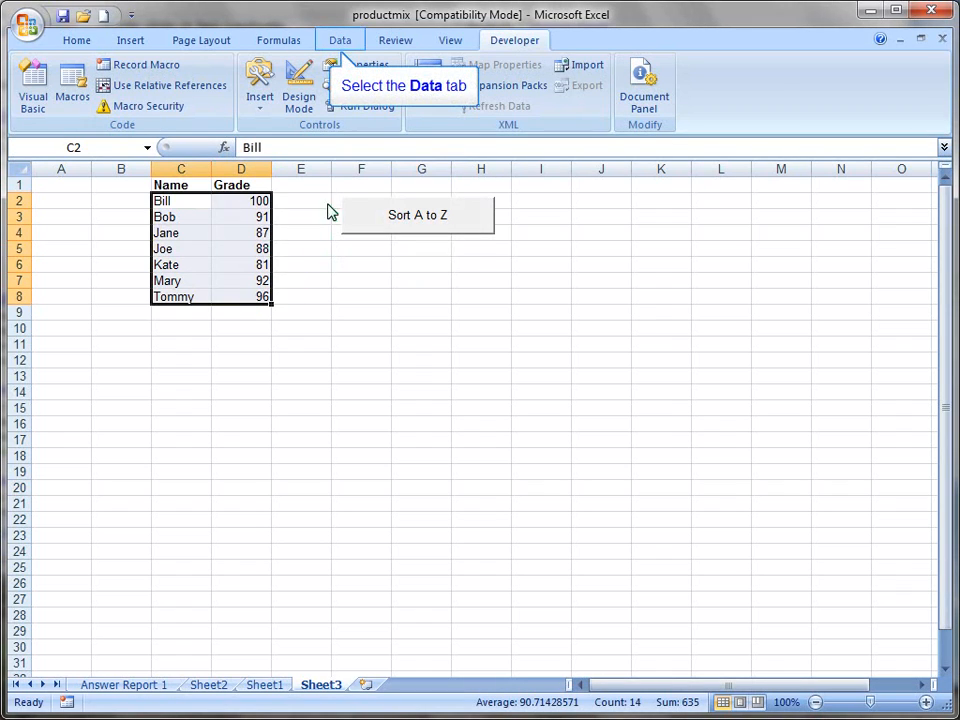
Sort the names Z to A from the Data ribbon, then restore A-to-Z order with the button.
left_click(340, 40)
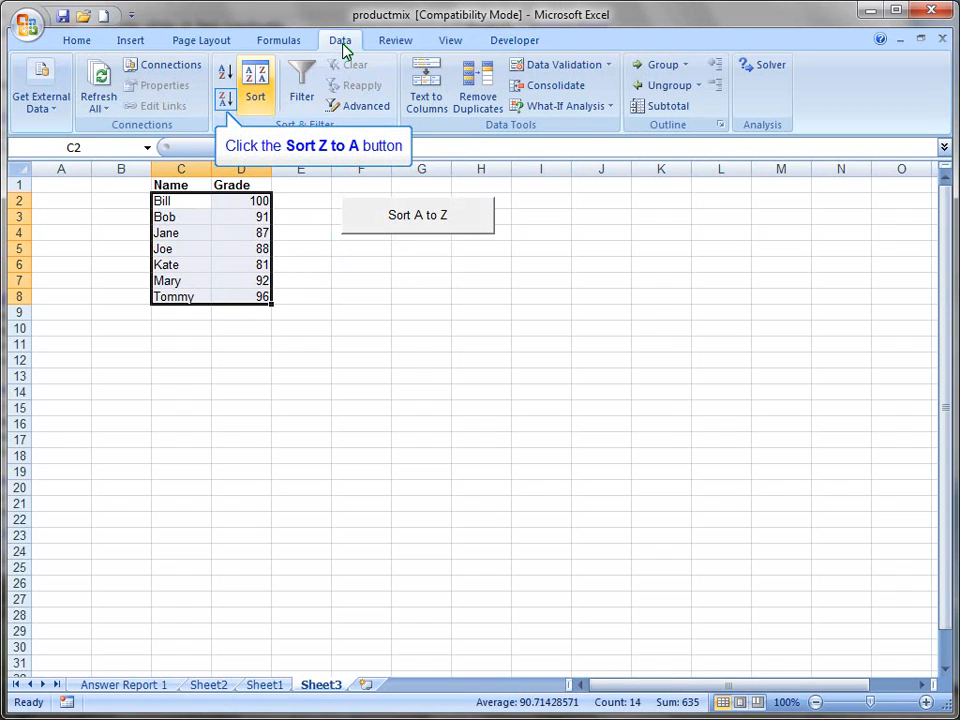
left_click(224, 76)
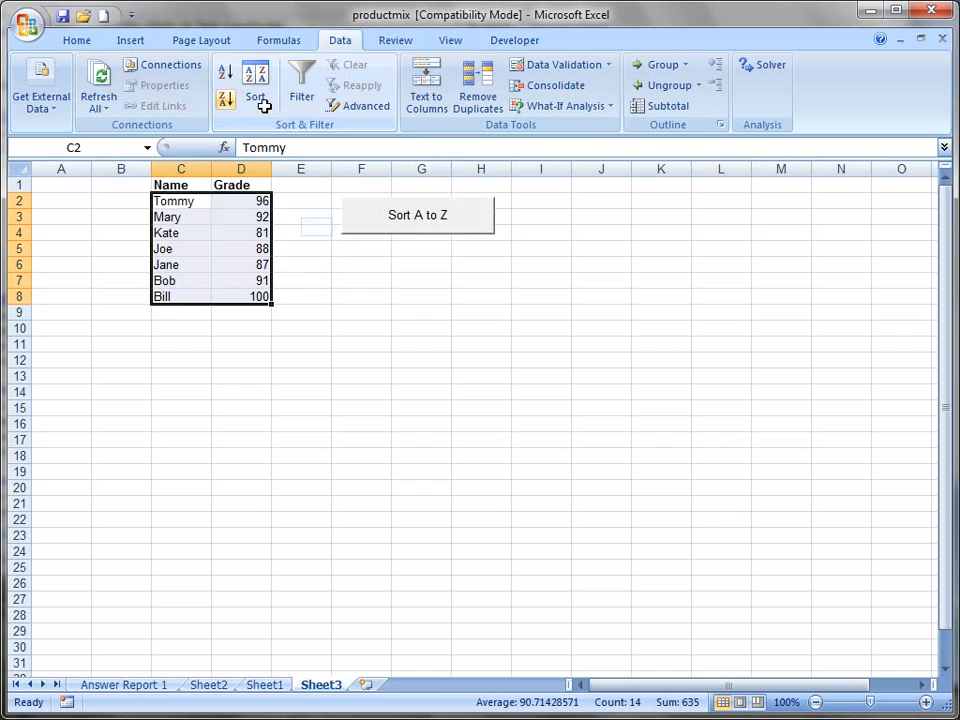
left_click(300, 232)
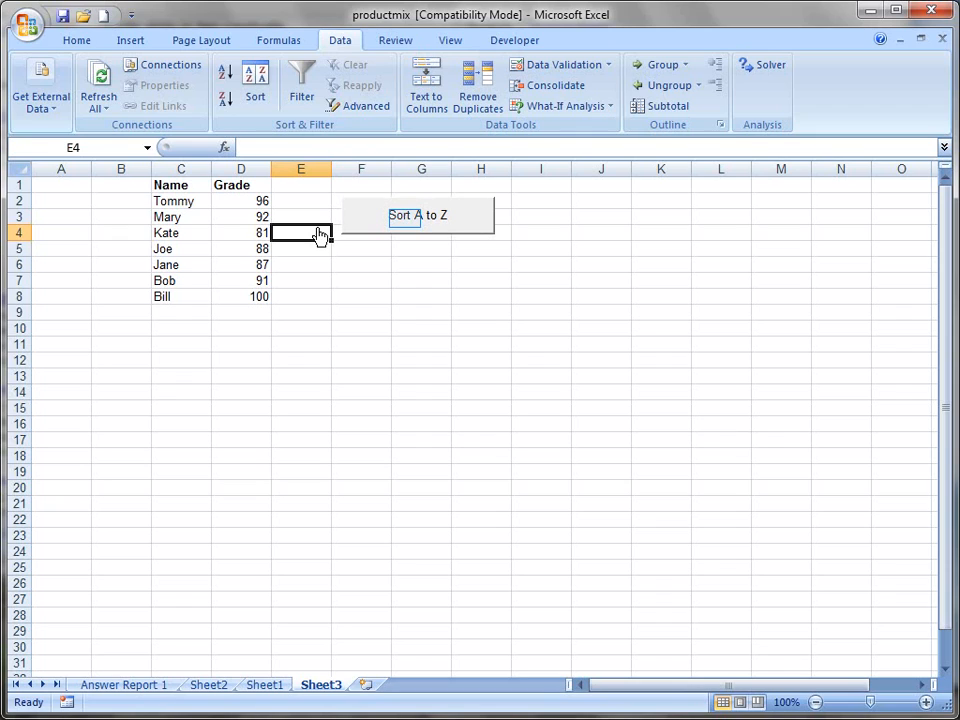
left_click(416, 216)
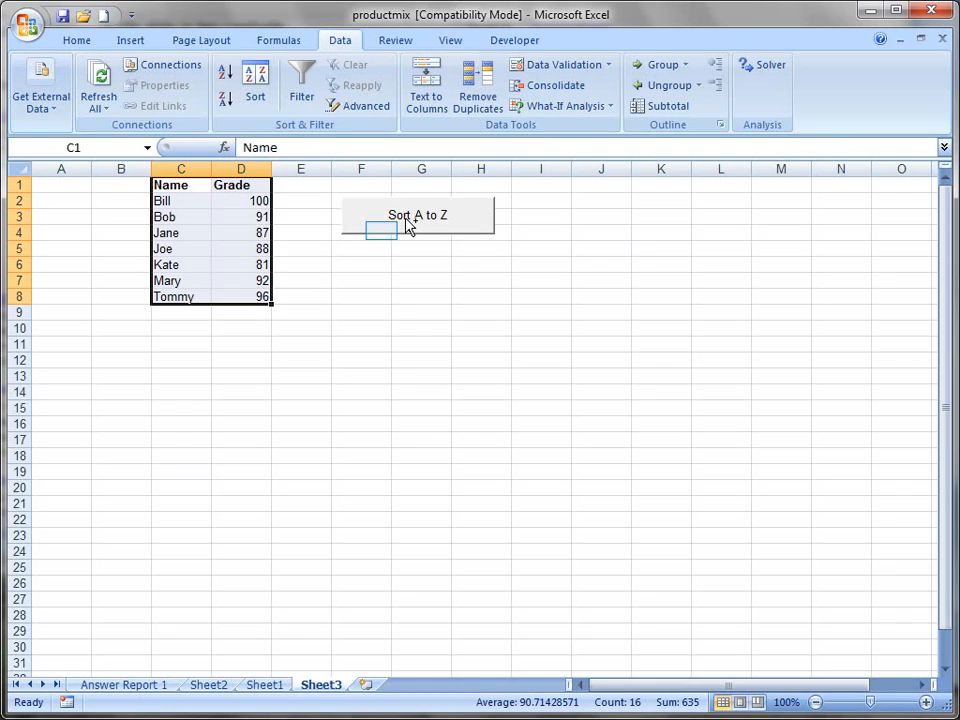
Reassign the SortName macro to the Sort A to Z button via Assign Macro.
left_click(416, 214)
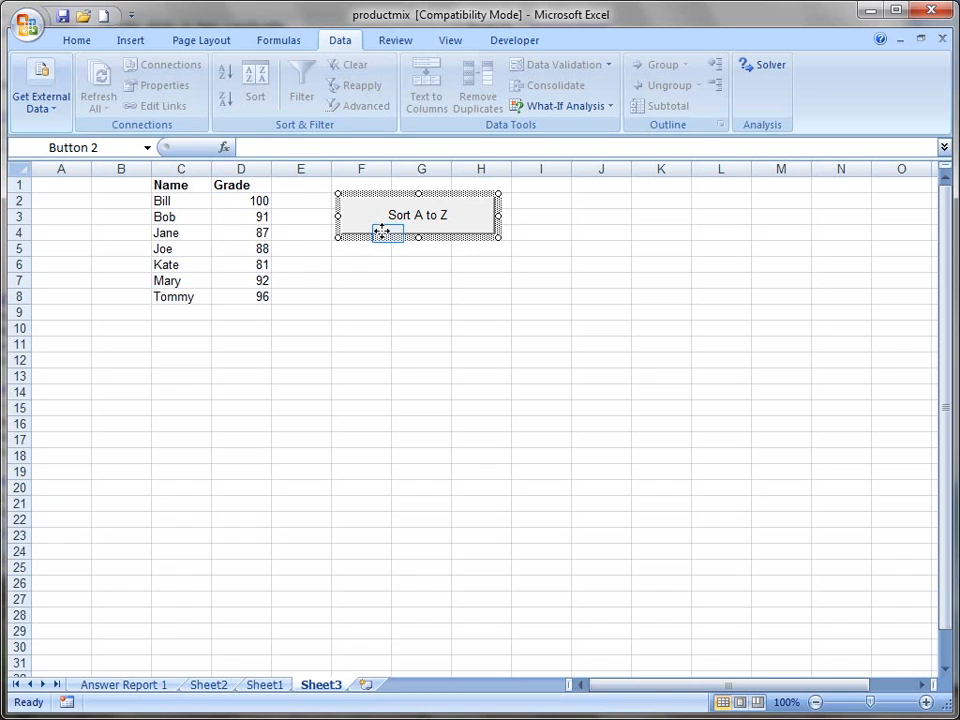
right_click(416, 214)
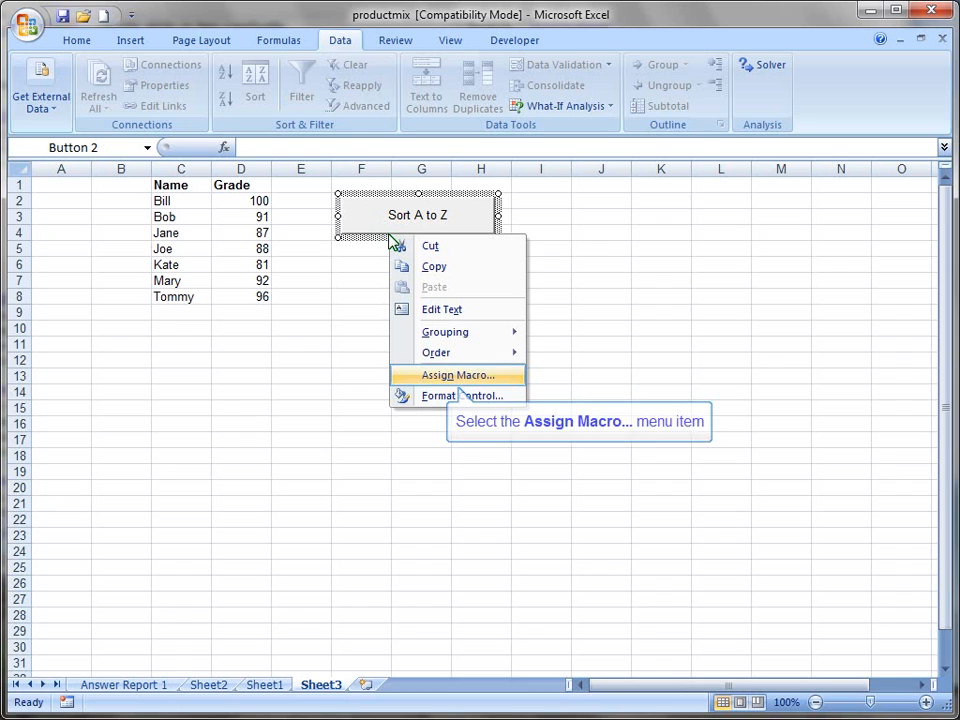
mouse_move(458, 380)
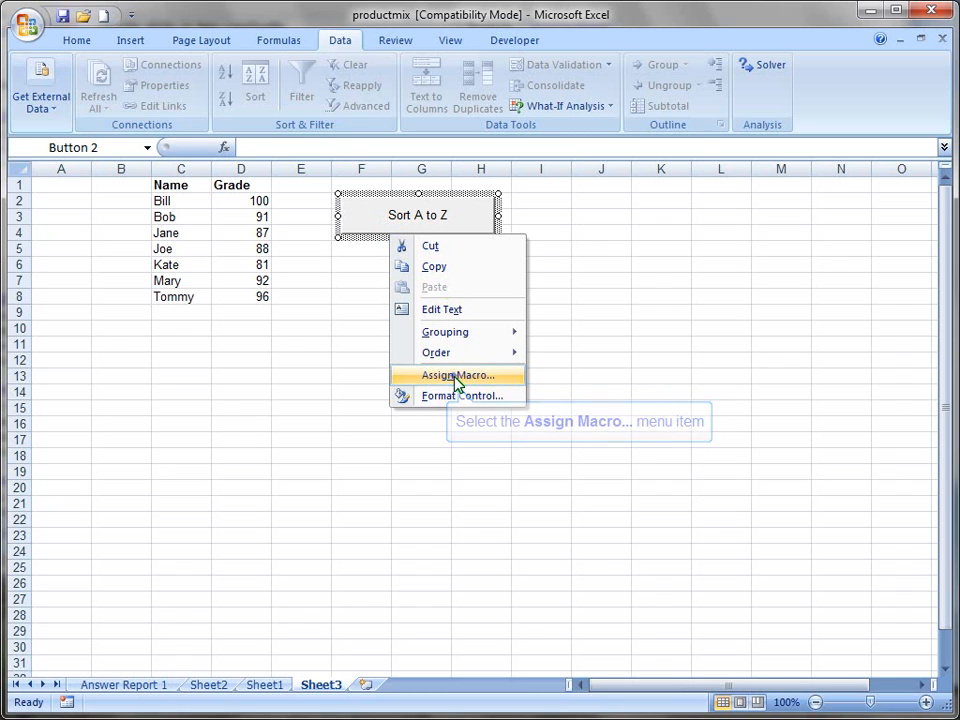
left_click(458, 374)
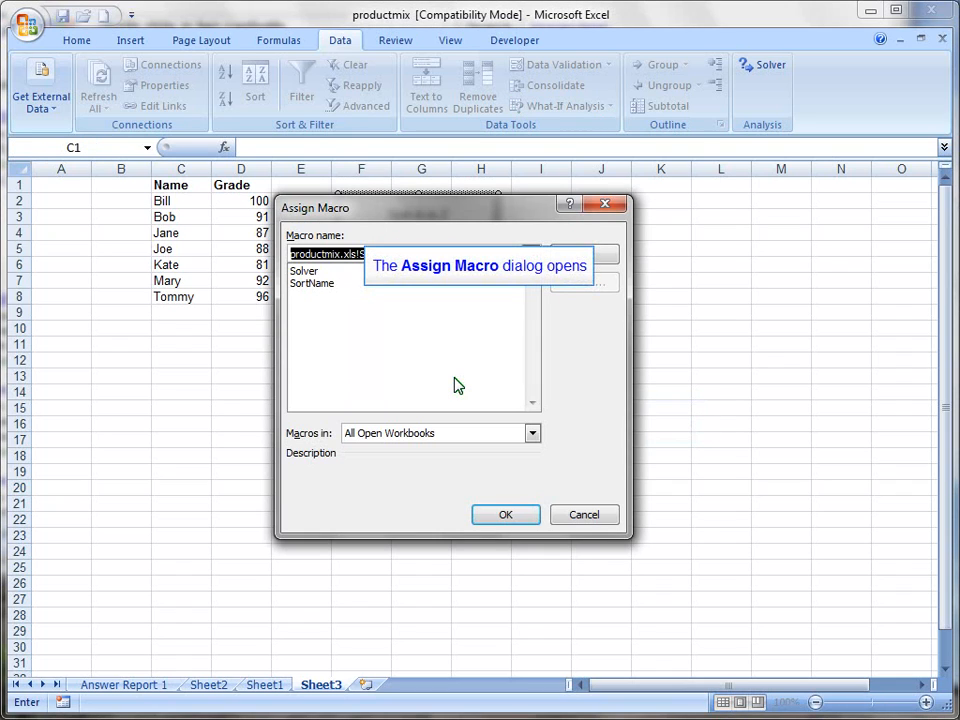
left_click(312, 284)
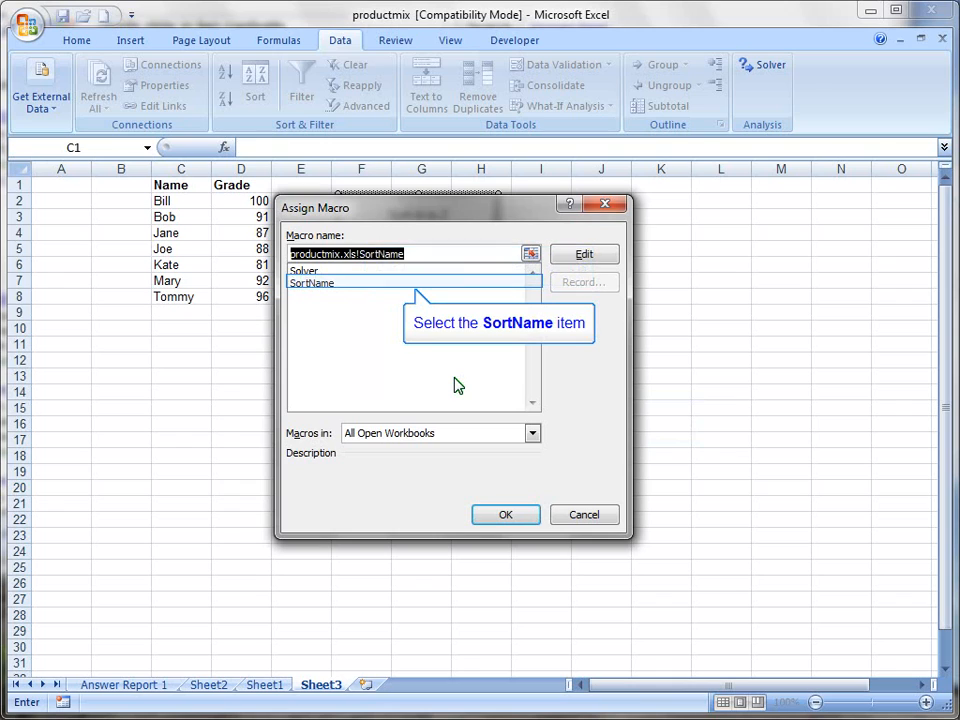
mouse_move(330, 310)
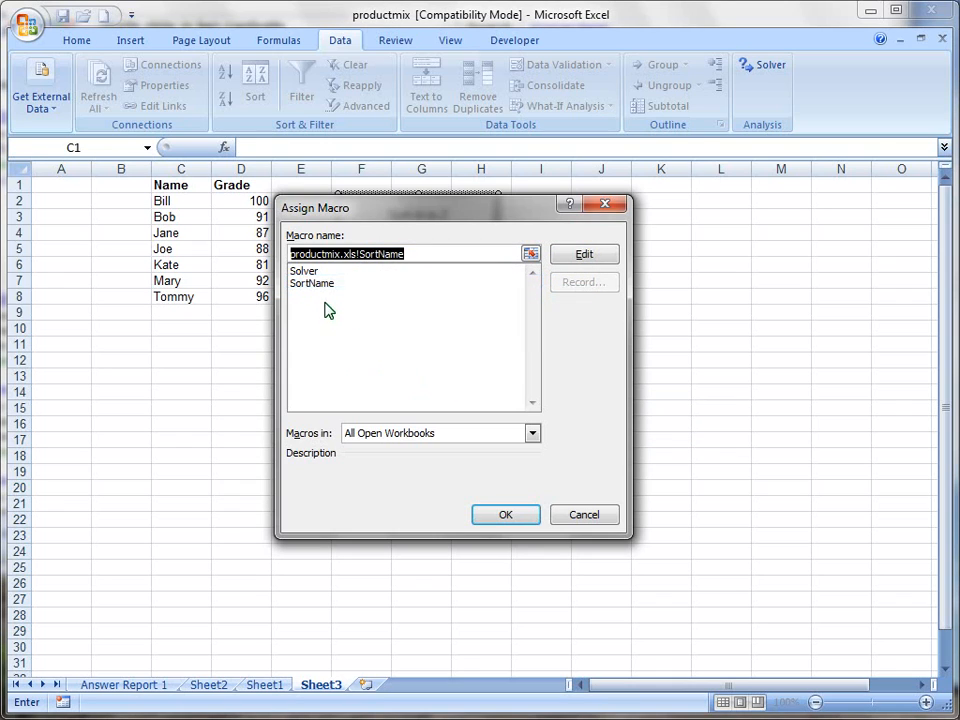
left_click(312, 284)
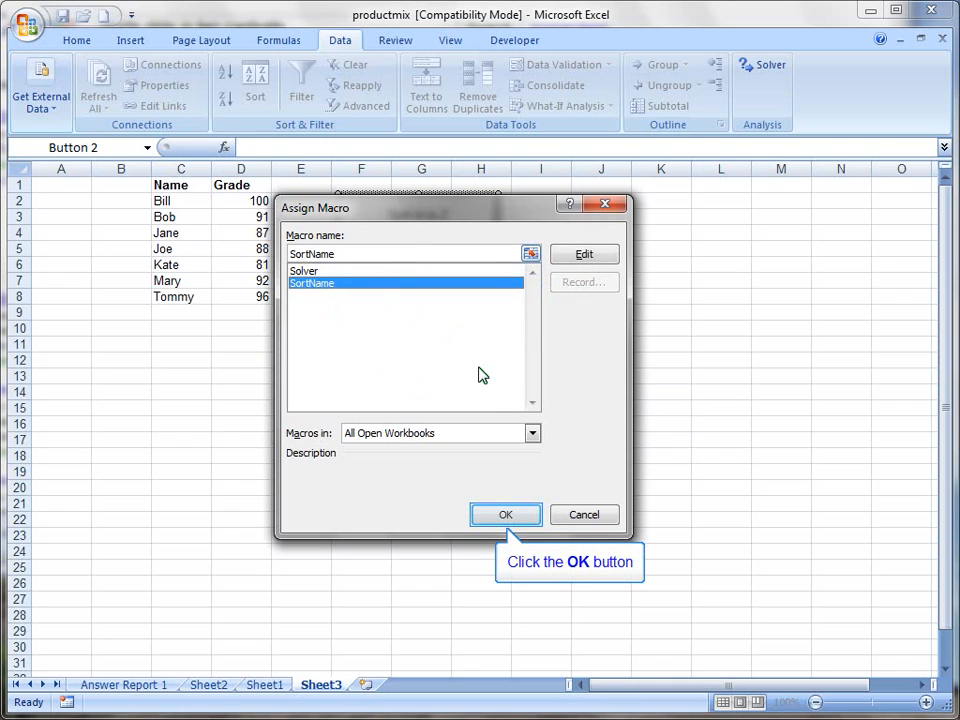
left_click(504, 514)
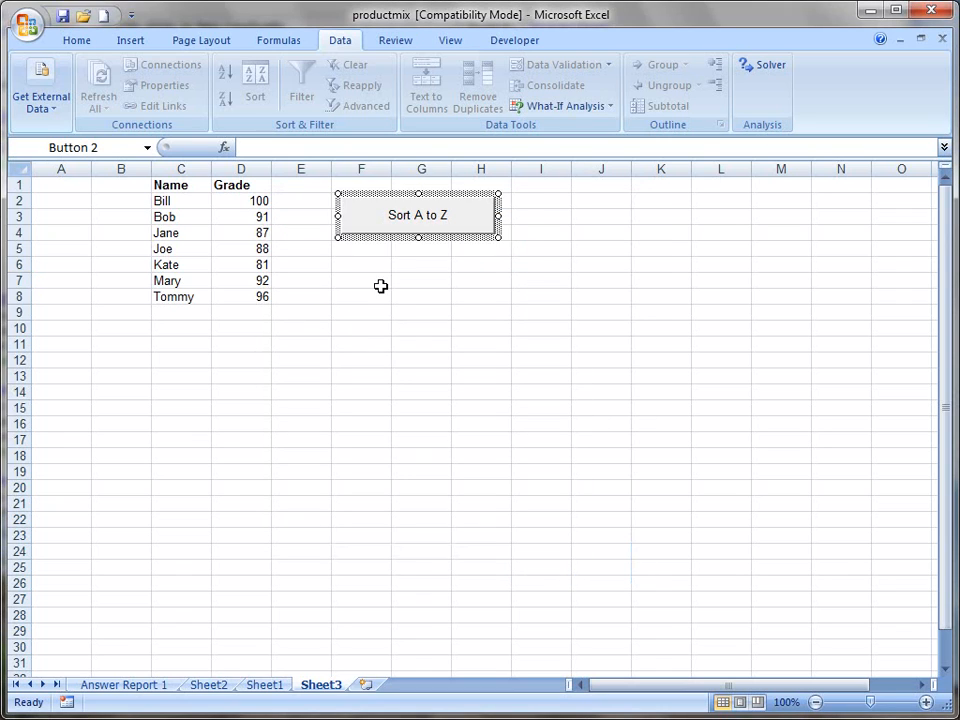
Select the Name/Grade data and run the Sort A to Z button to re-alphabetize it.
left_click_drag(162, 200, 260, 296)
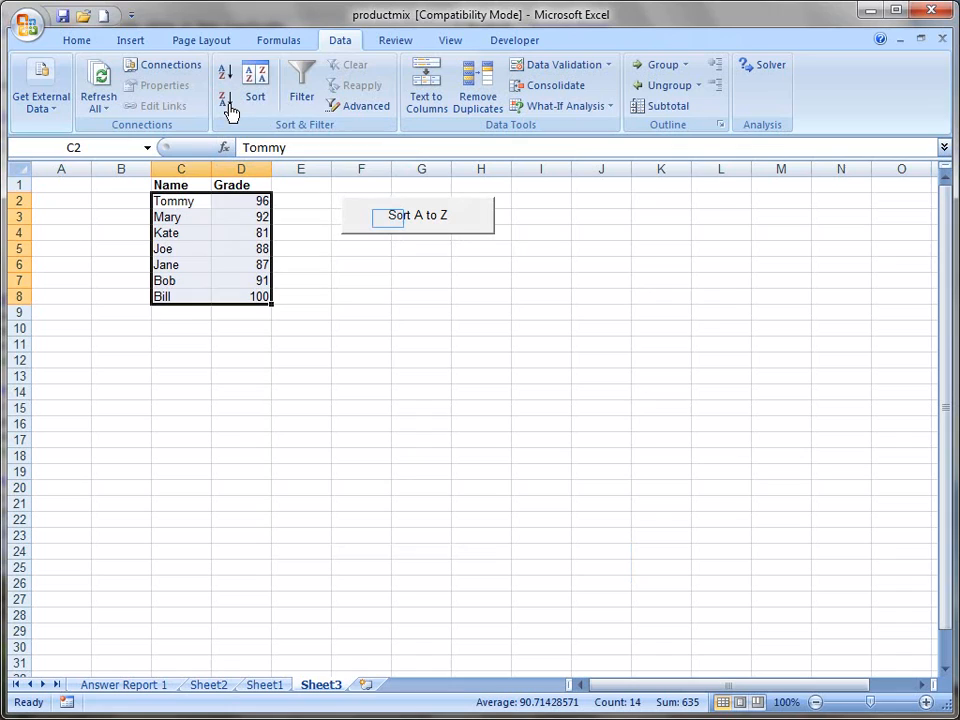
mouse_move(388, 220)
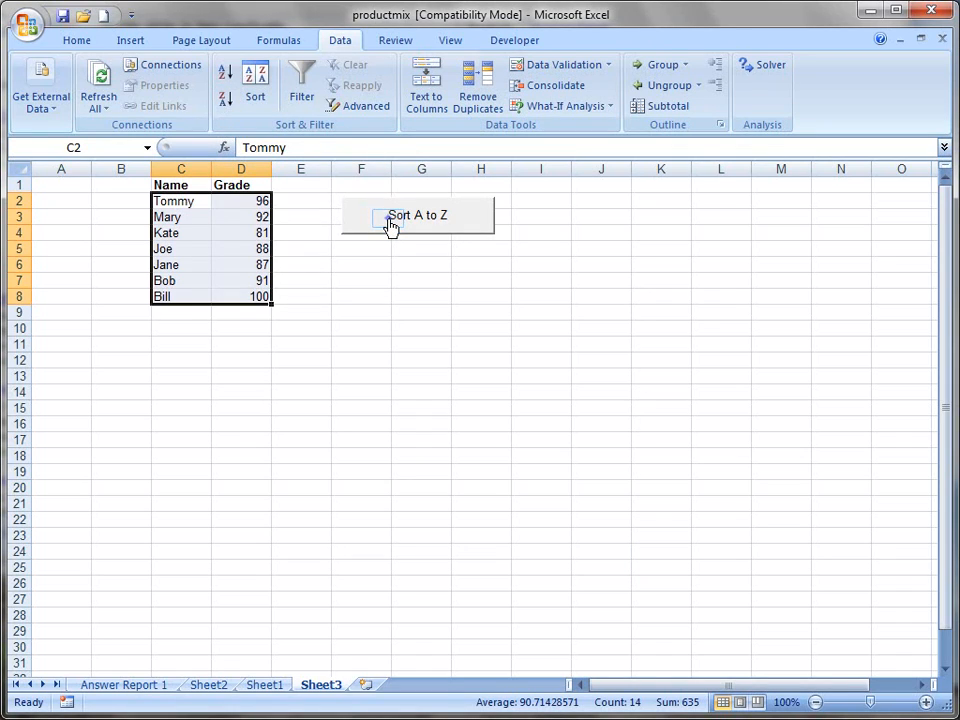
left_click(418, 216)
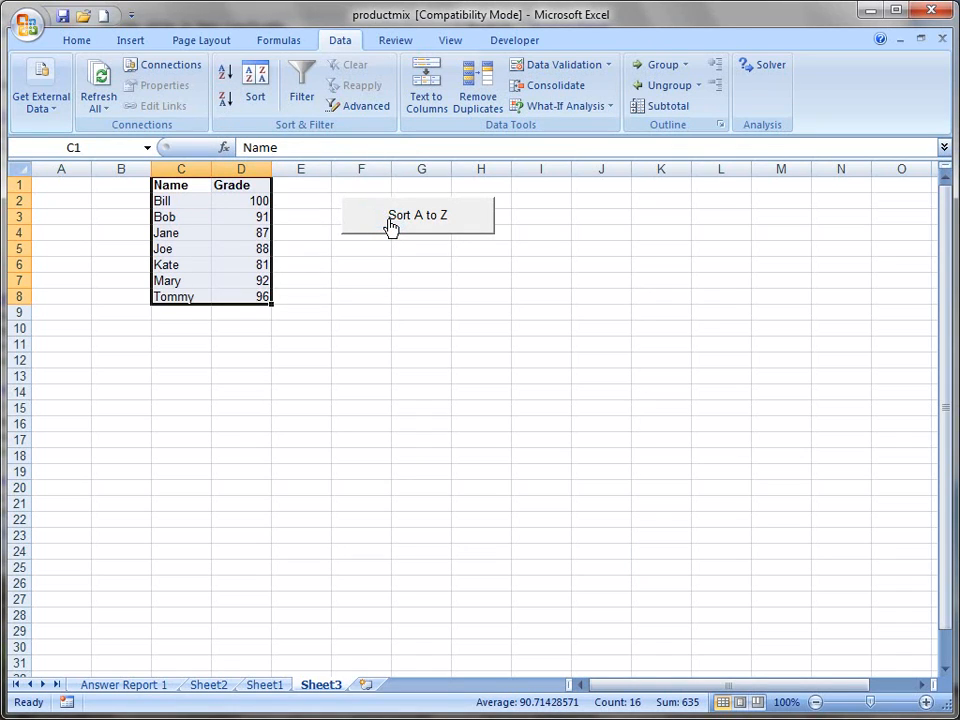